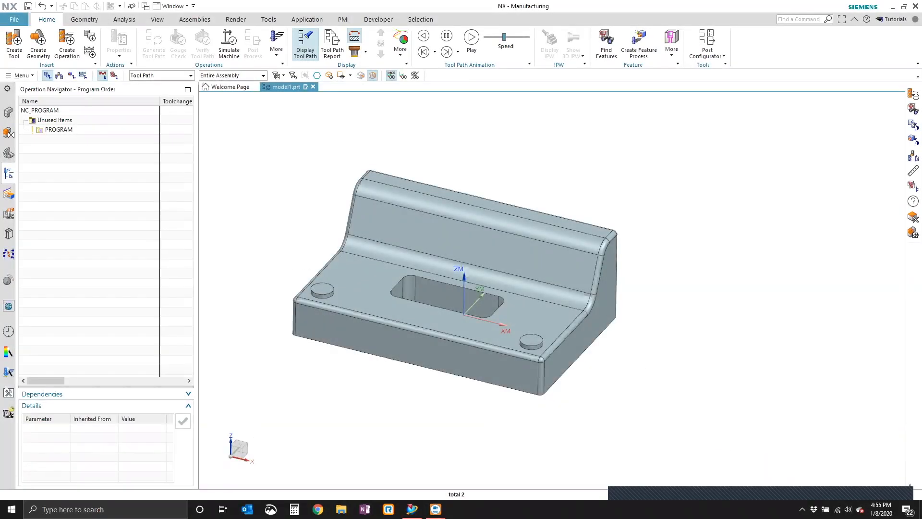
pyautogui.moveTo(292, 397)
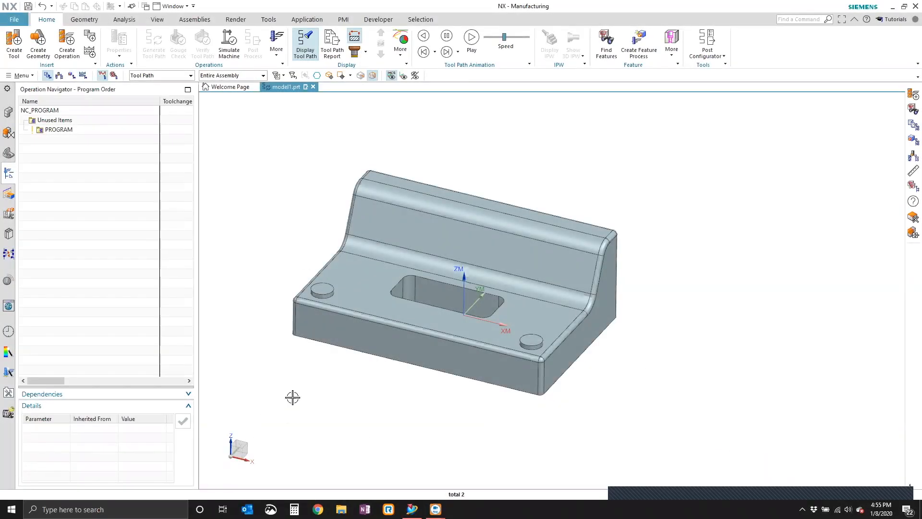
pyautogui.moveTo(300, 369)
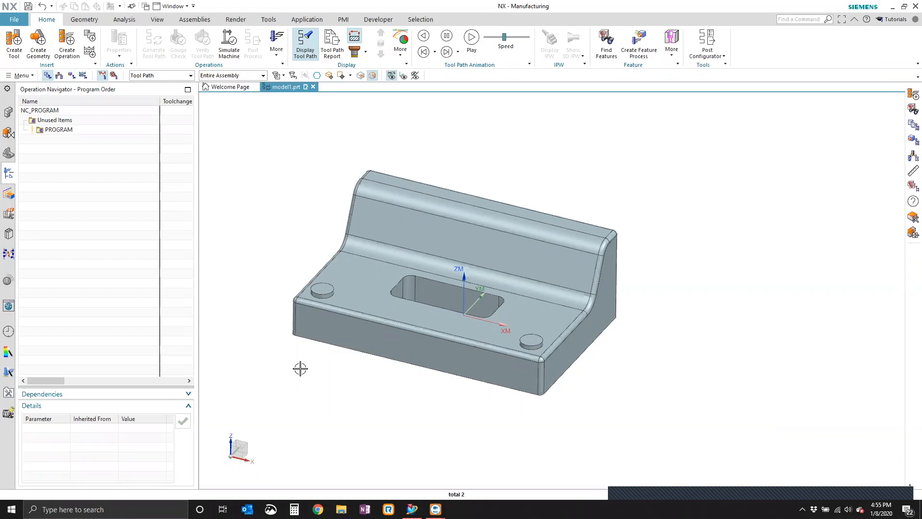
pyautogui.moveTo(228, 263)
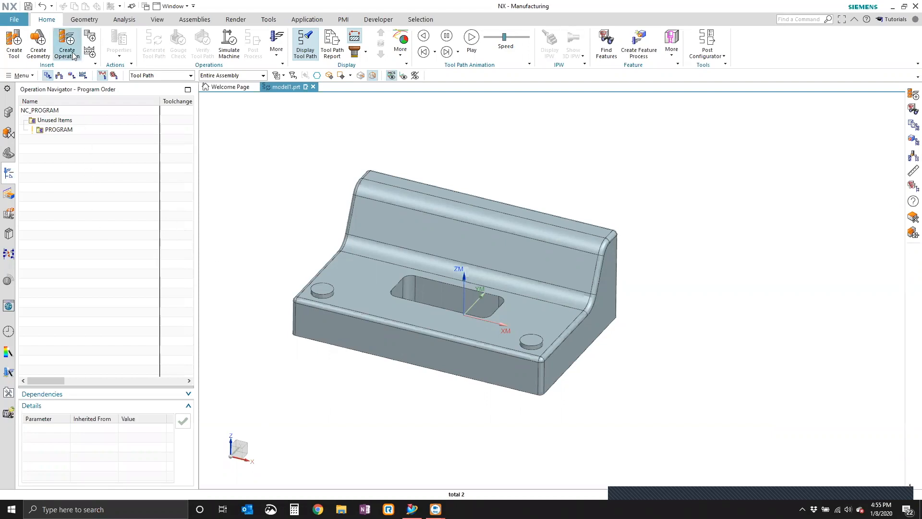
# Step: Create a default mill_planar PLANAR_MILL operation and reposition its settings window
pyautogui.click(66, 44)
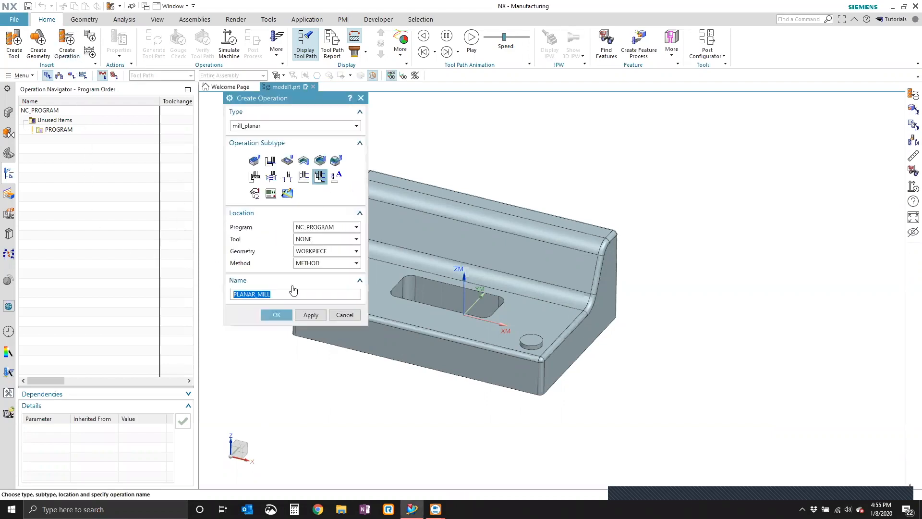
pyautogui.click(275, 315)
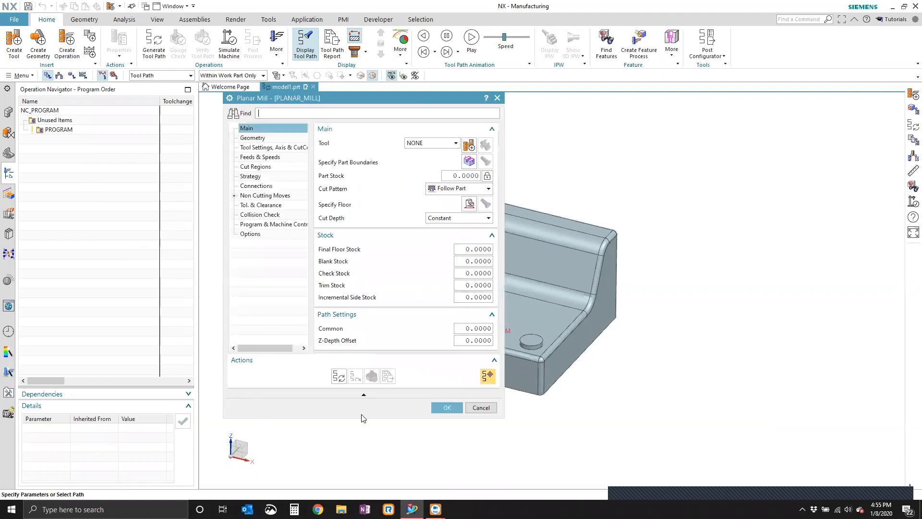
pyautogui.moveTo(361, 97); pyautogui.dragTo(399, 108)
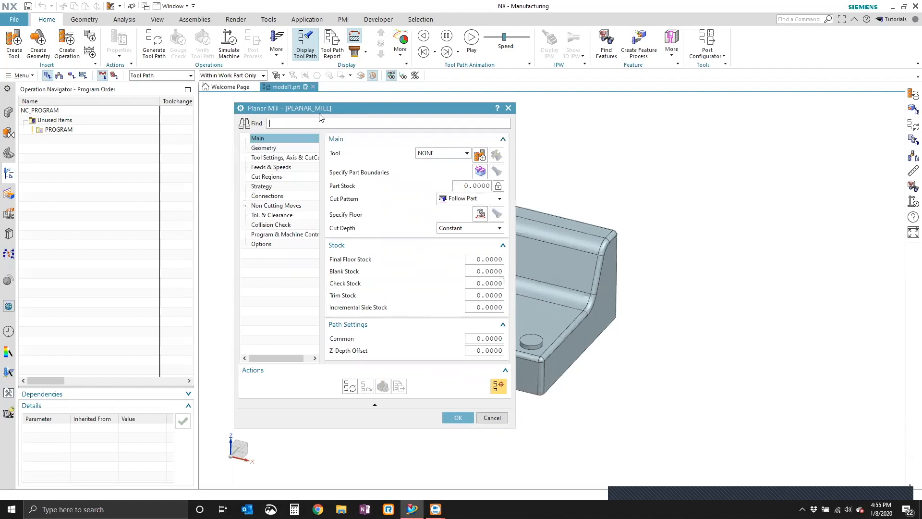
pyautogui.click(264, 148)
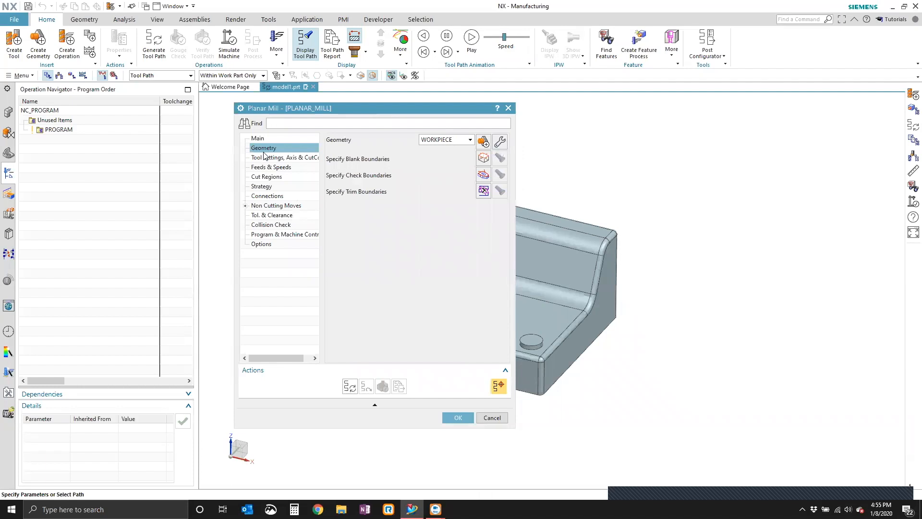
pyautogui.click(285, 157)
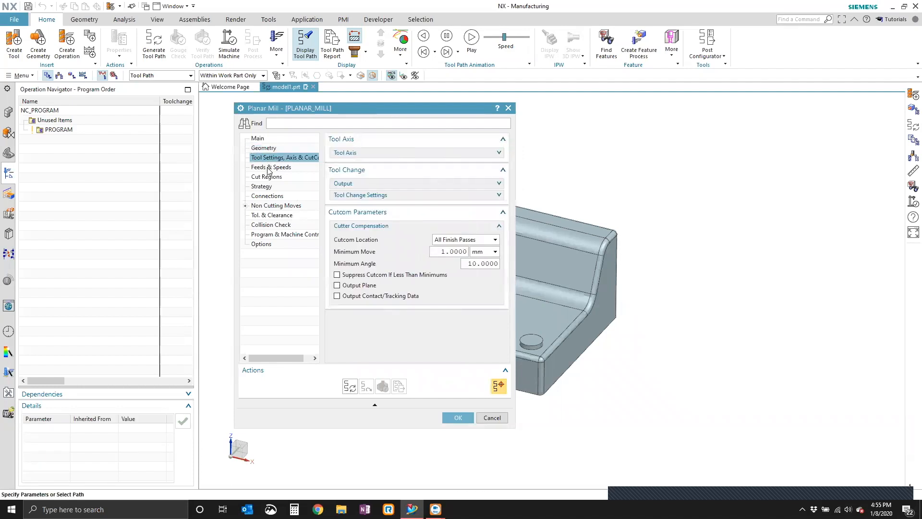
pyautogui.click(267, 176)
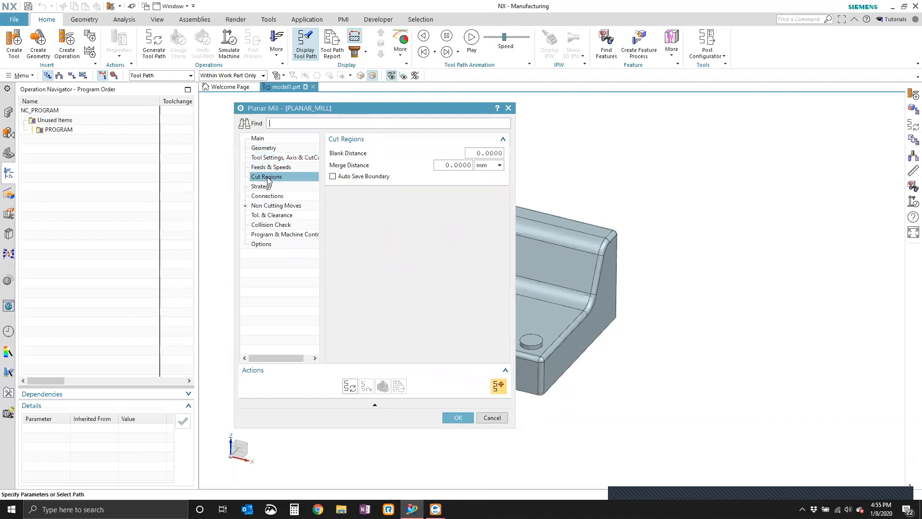
pyautogui.moveTo(277, 141)
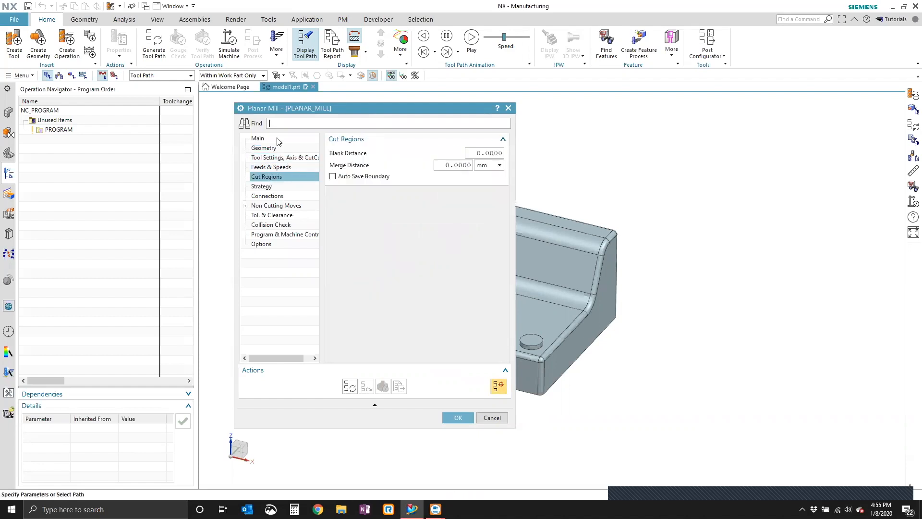
pyautogui.click(256, 138)
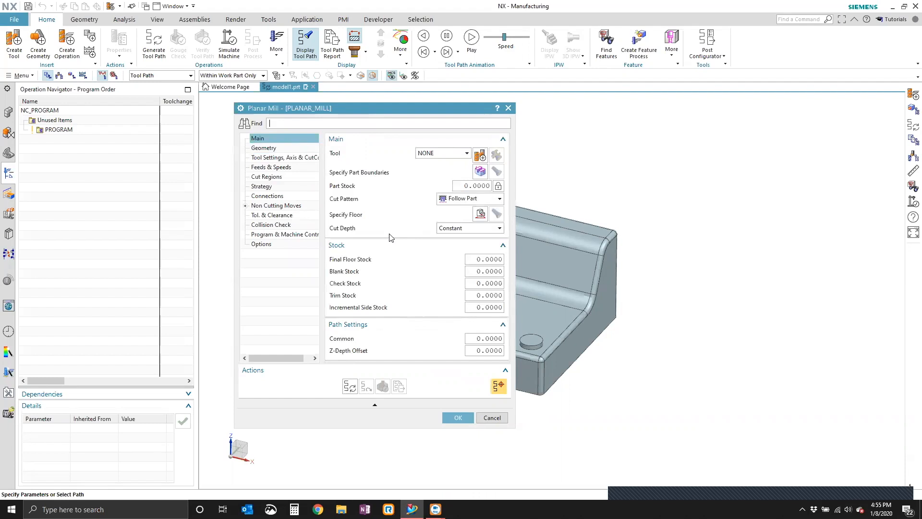
pyautogui.moveTo(389, 238)
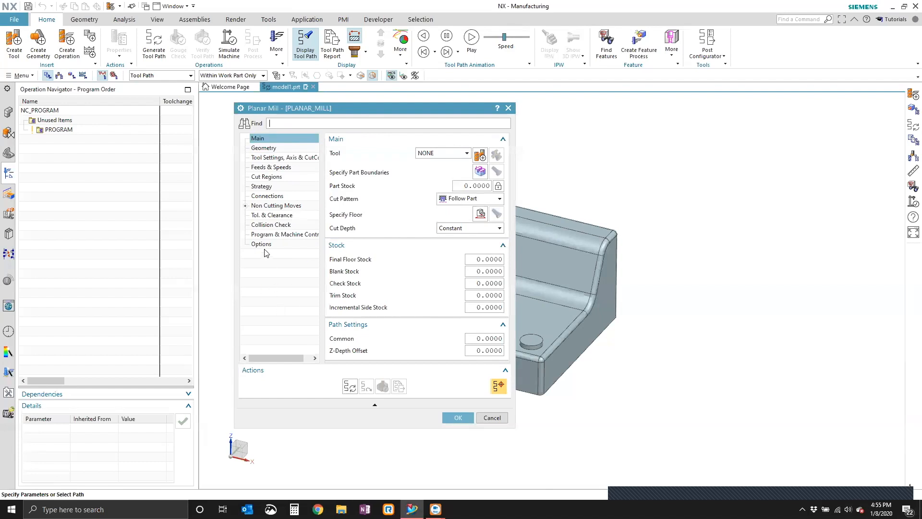
pyautogui.moveTo(254, 164)
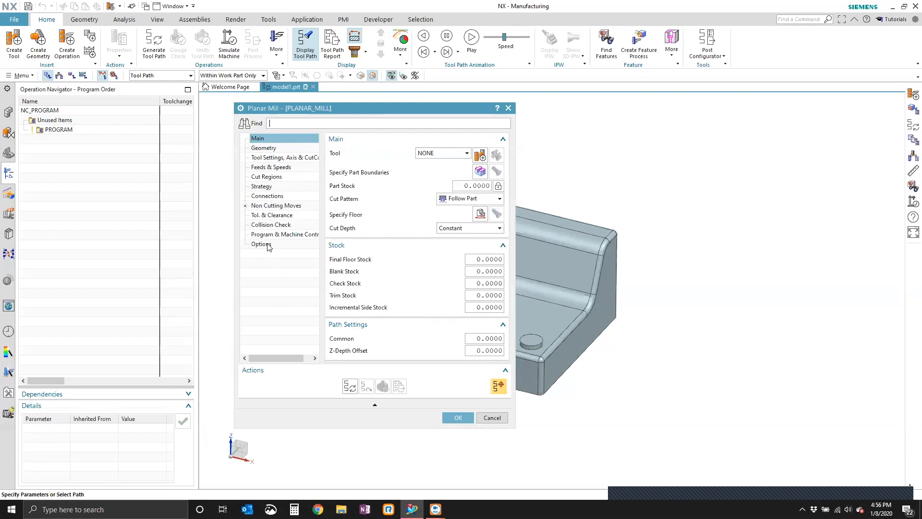
pyautogui.click(262, 244)
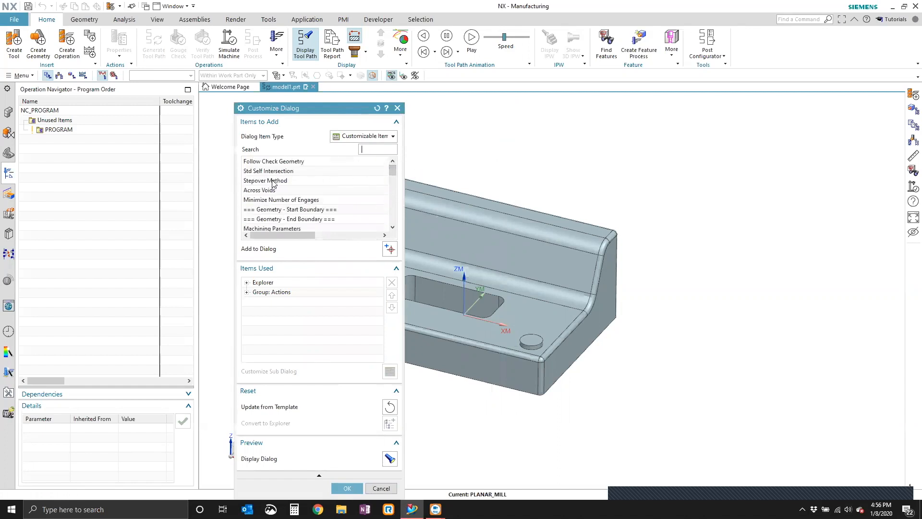
# Step: Add Stepover Method from Items to Add into the operation dialog's used items
pyautogui.click(266, 180)
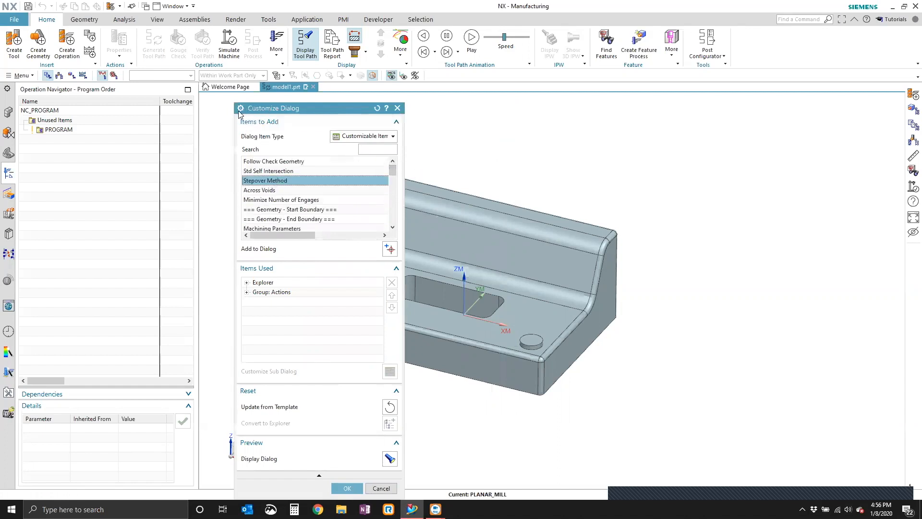
pyautogui.moveTo(294, 184)
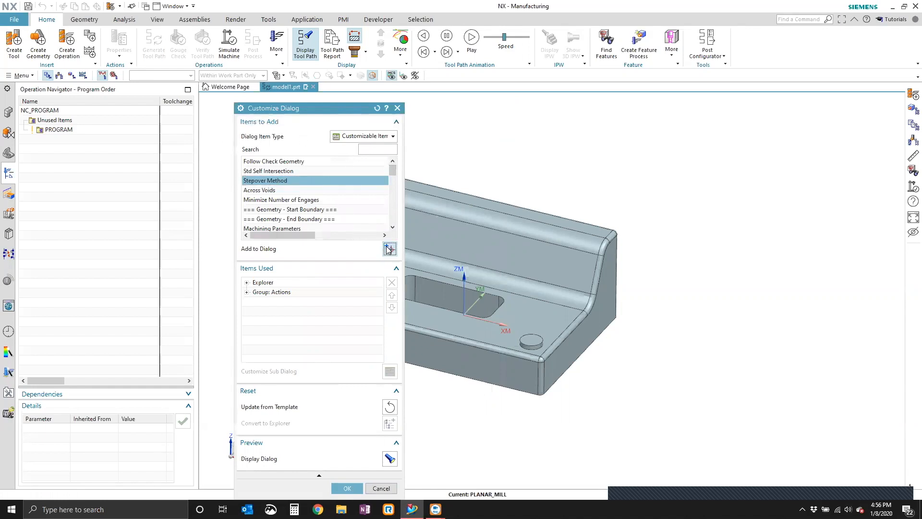
pyautogui.click(389, 248)
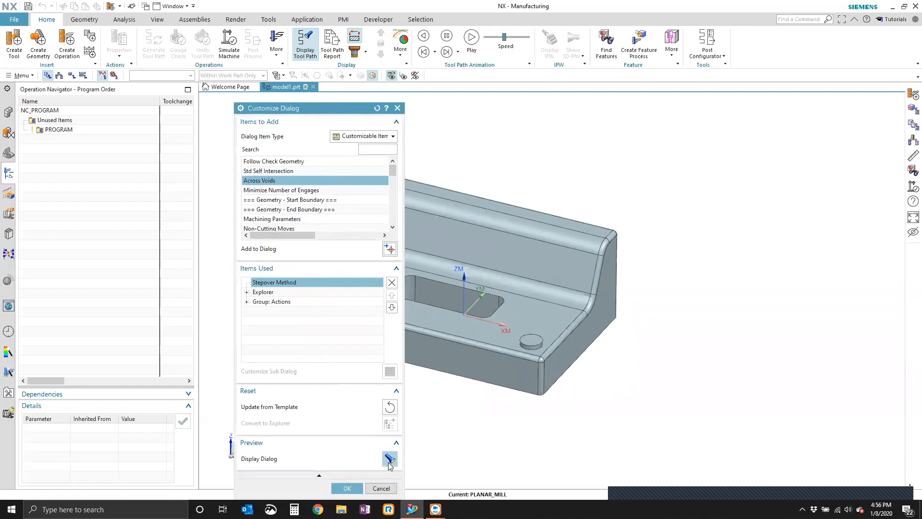
# Step: Preview the customized Planar Mill dialog showing Stepover on top, then close the preview
pyautogui.click(389, 459)
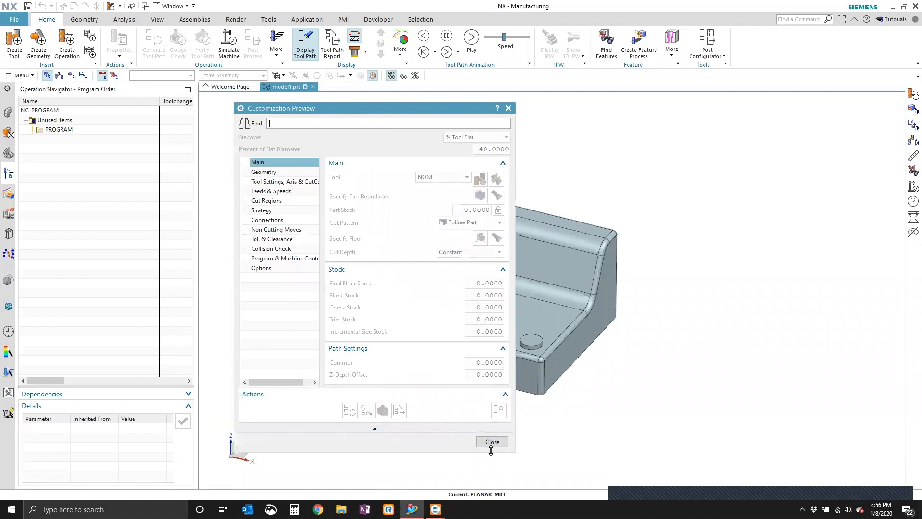
pyautogui.moveTo(336, 181)
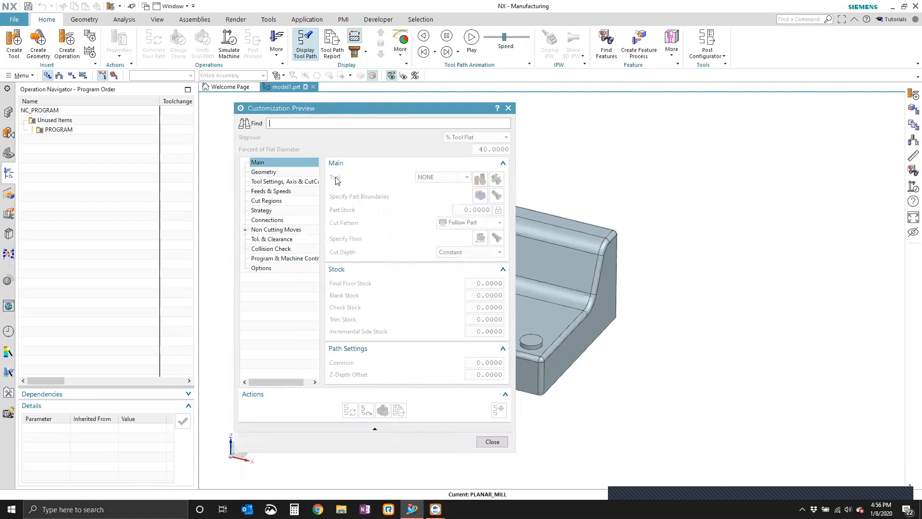
pyautogui.moveTo(416, 253)
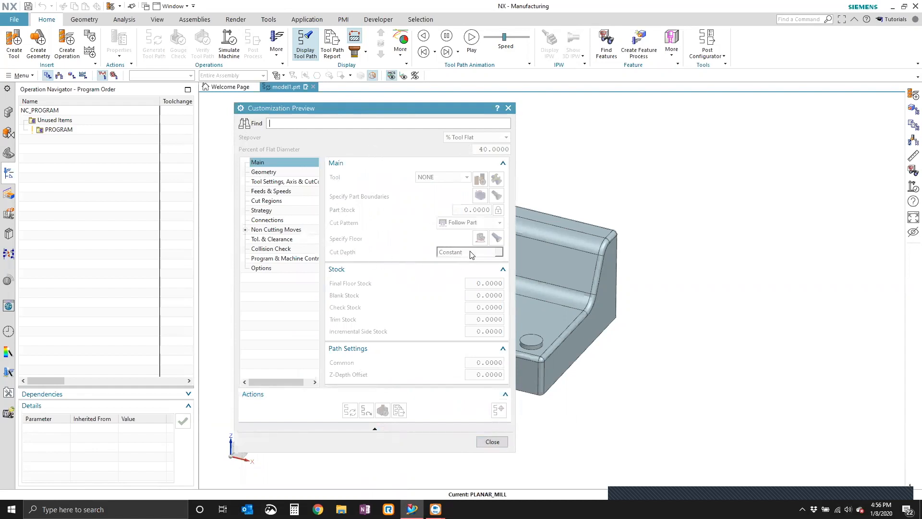
pyautogui.click(491, 441)
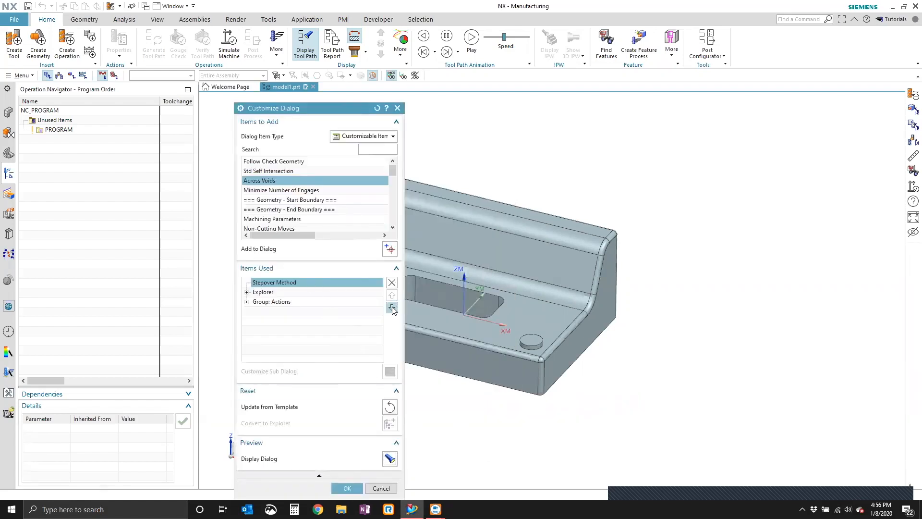
# Step: Move Stepover Method into Group: Main, just after Cut Depth and before Drive Point
pyautogui.click(392, 308)
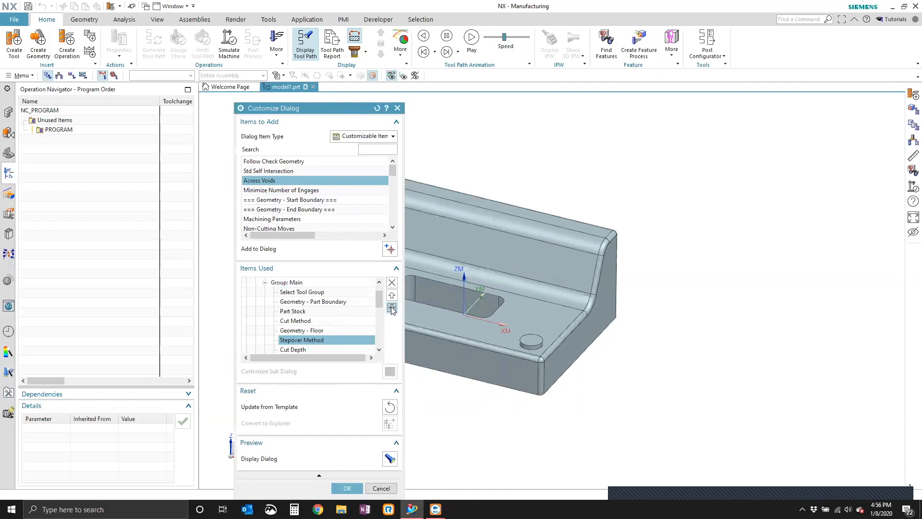
pyautogui.click(392, 306)
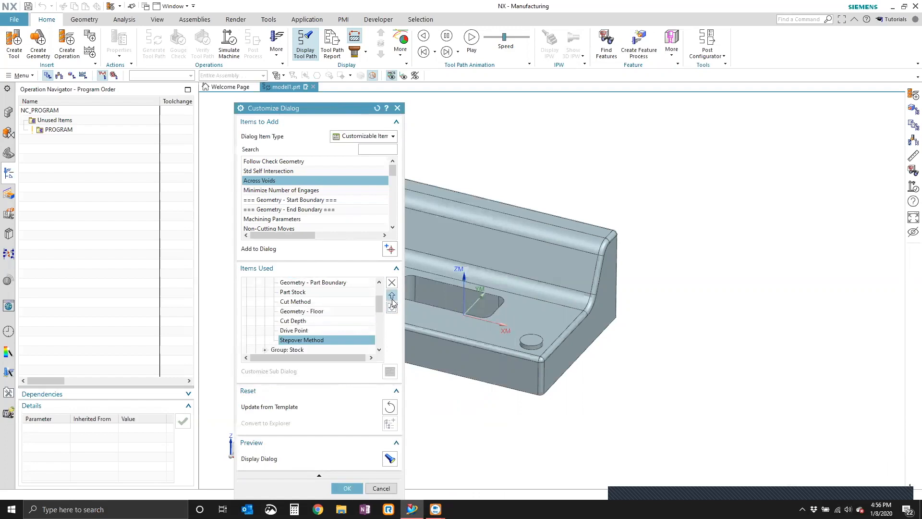
pyautogui.click(391, 294)
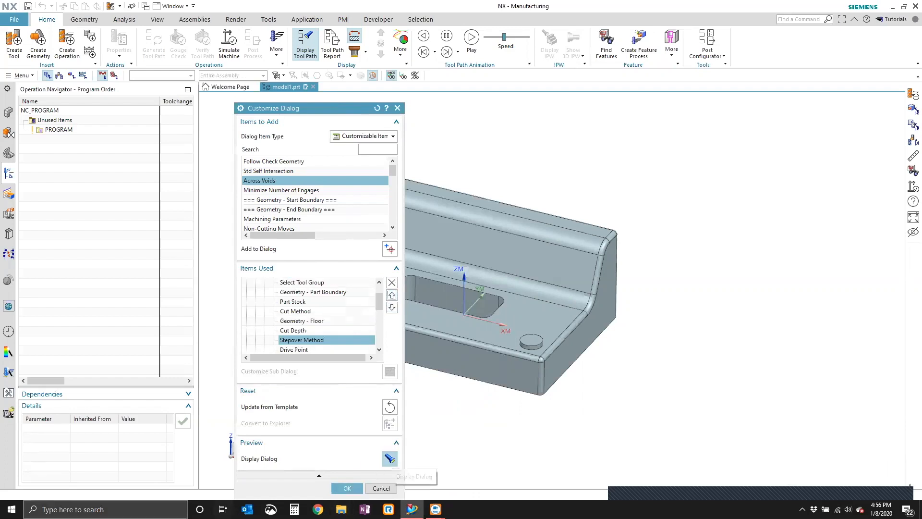
pyautogui.click(390, 458)
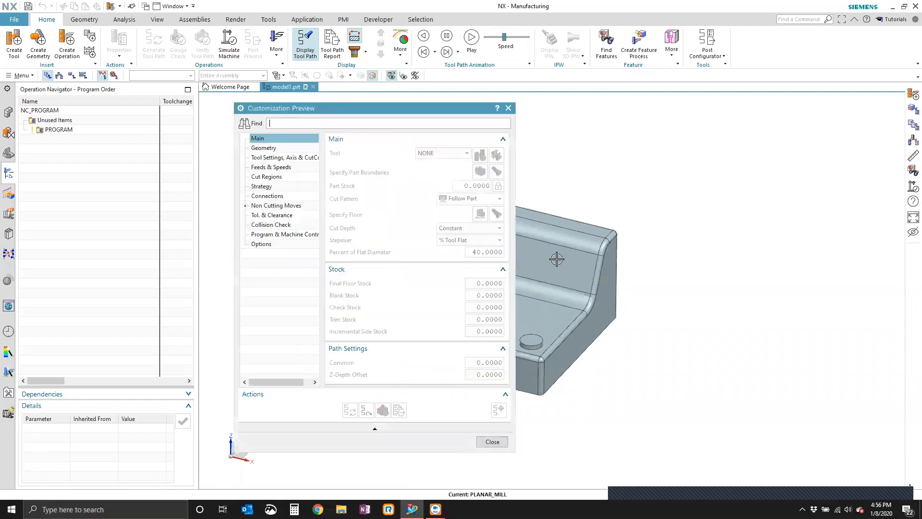
pyautogui.moveTo(367, 258)
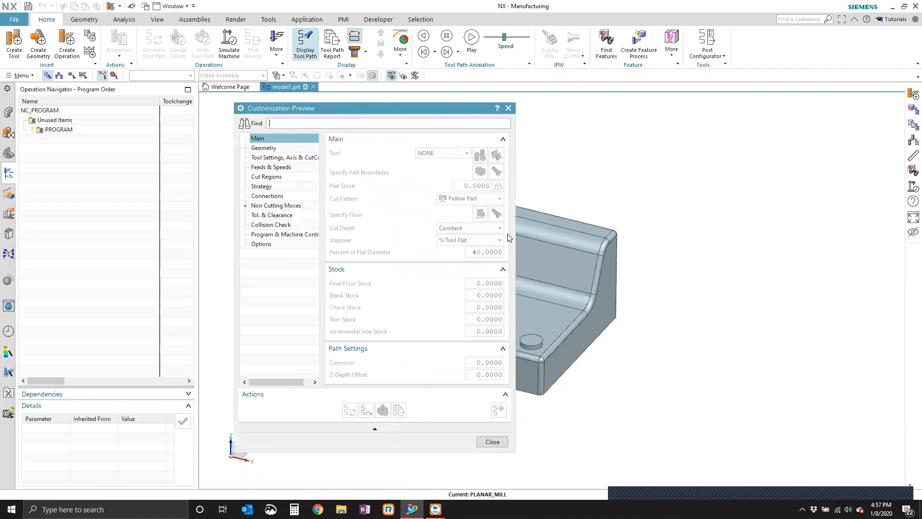
pyautogui.moveTo(446, 304)
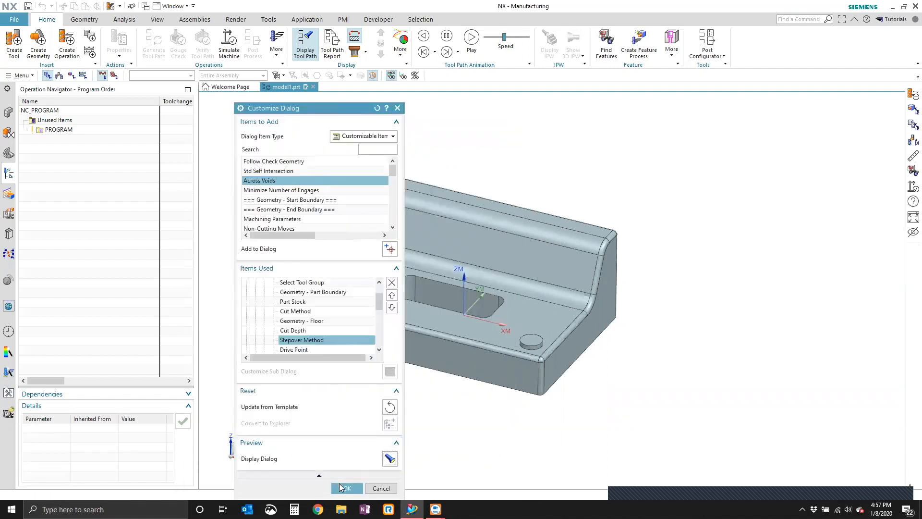
# Step: Save the dialog customization and create the PLANAR_MILL operation
pyautogui.click(346, 488)
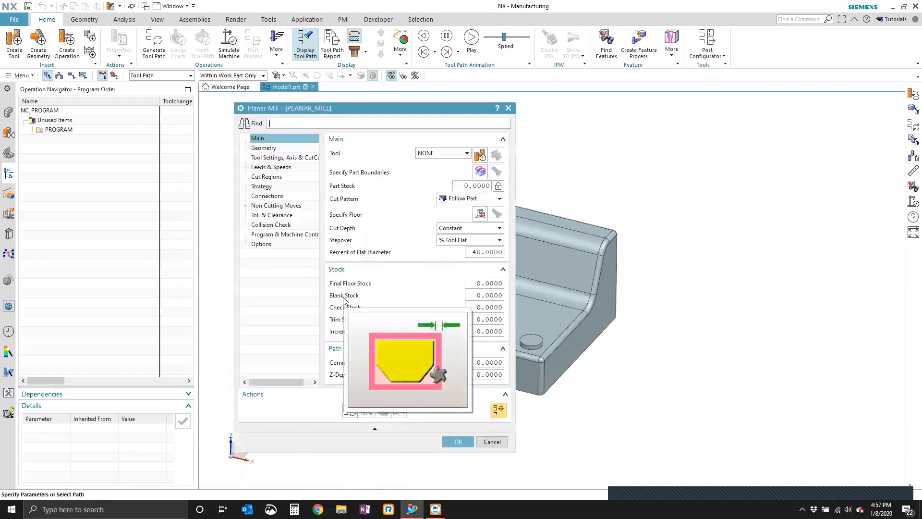
pyautogui.moveTo(445, 445)
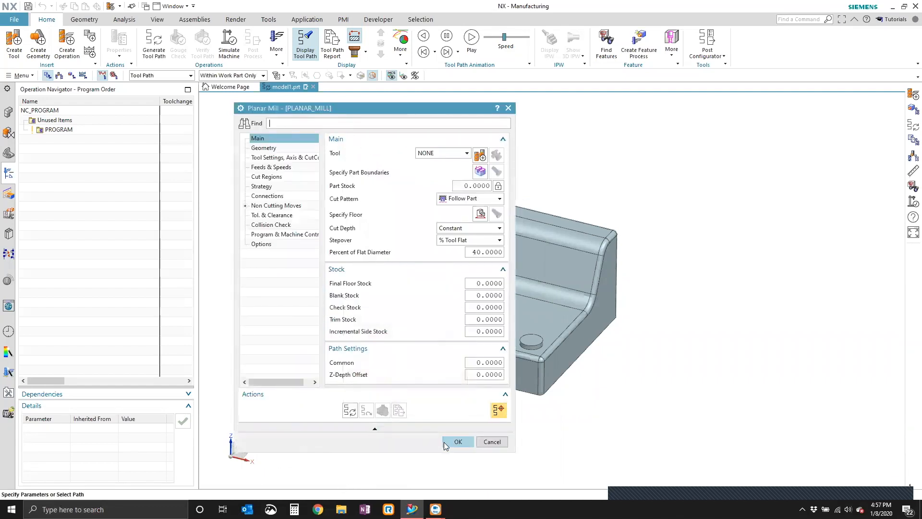
pyautogui.click(458, 441)
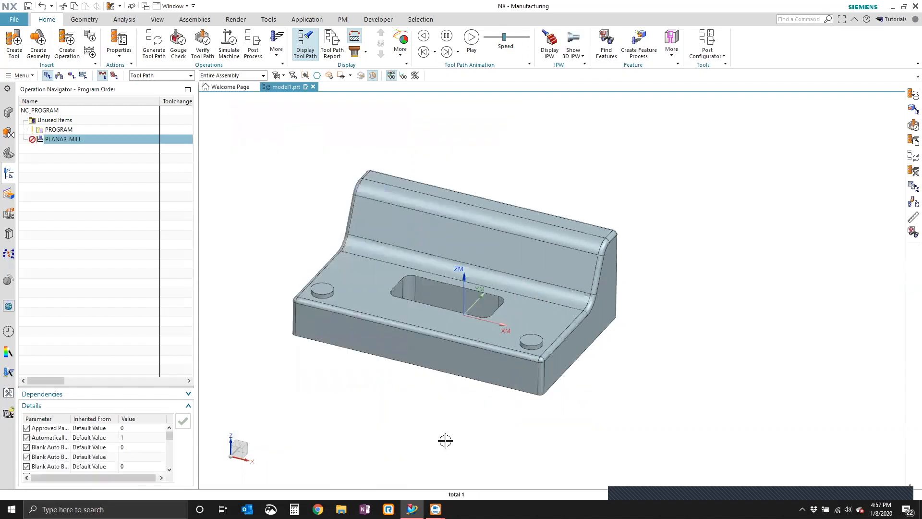
# Step: Create a second Planar Mill operation, PLANAR_MILL_1, opening its settings dialog
pyautogui.click(67, 41)
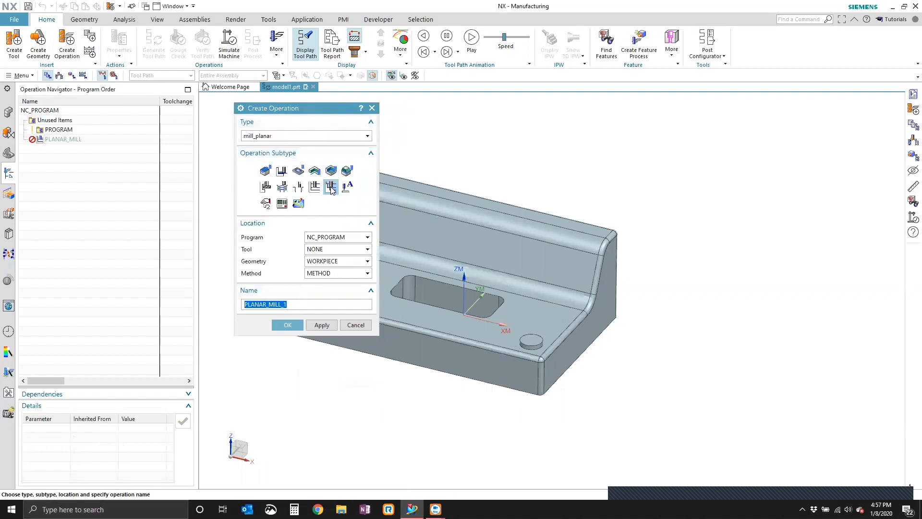
pyautogui.click(287, 325)
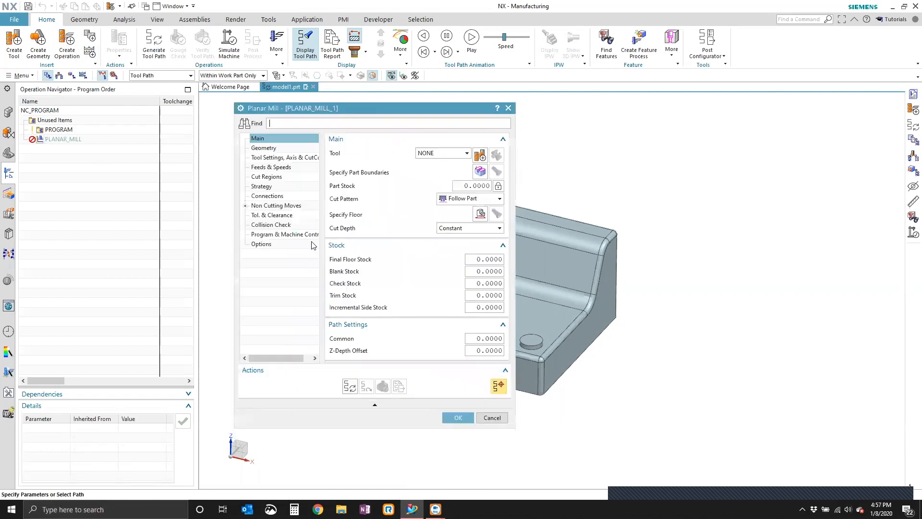
pyautogui.moveTo(515, 204)
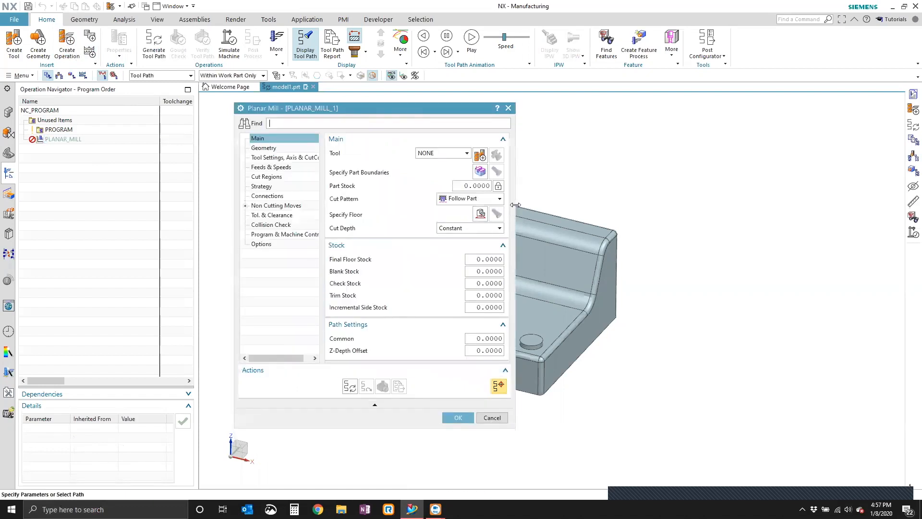
pyautogui.moveTo(375, 434)
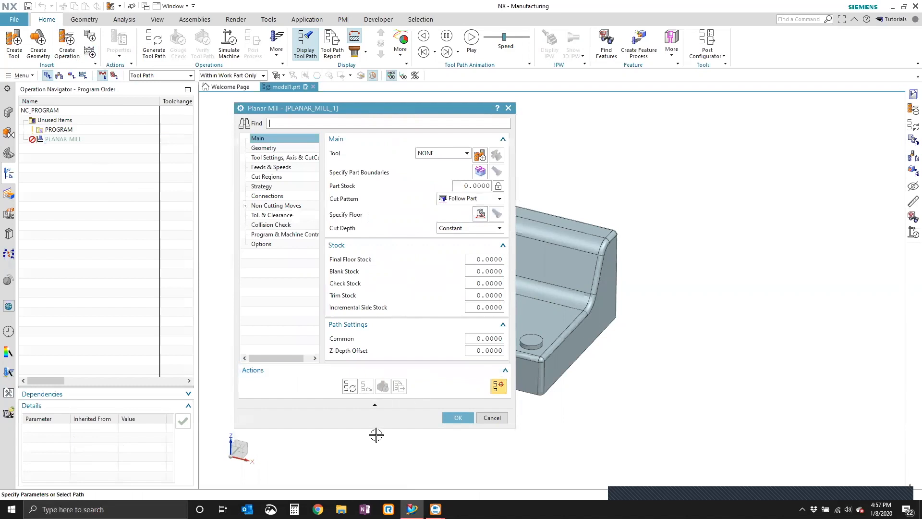